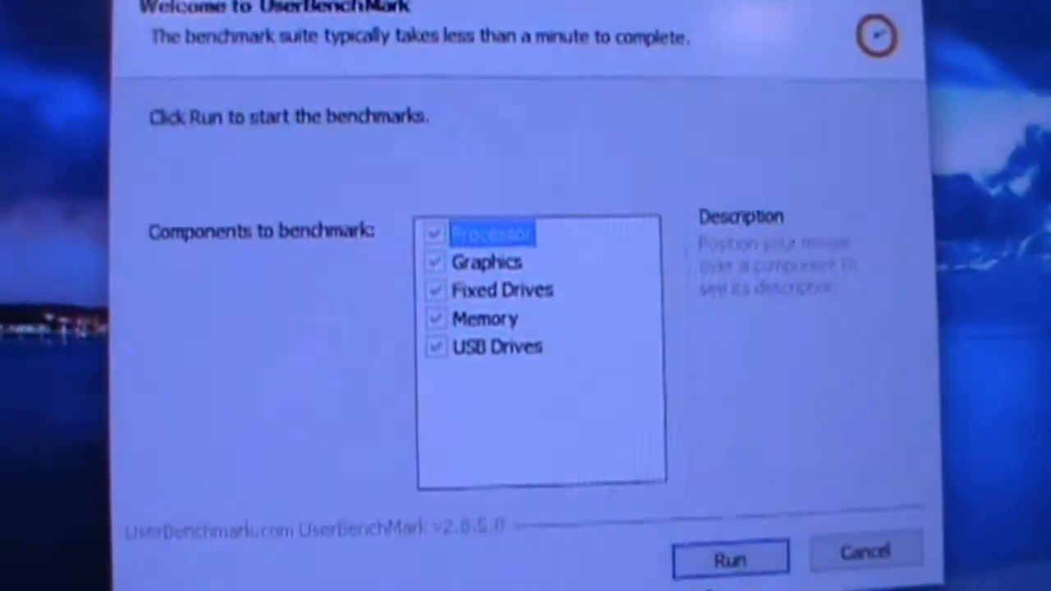
- Run the benchmarks on all checked components, reaching the results page with an 89% Desktop score
{"action": "left_click", "coordinate": [729, 557]}
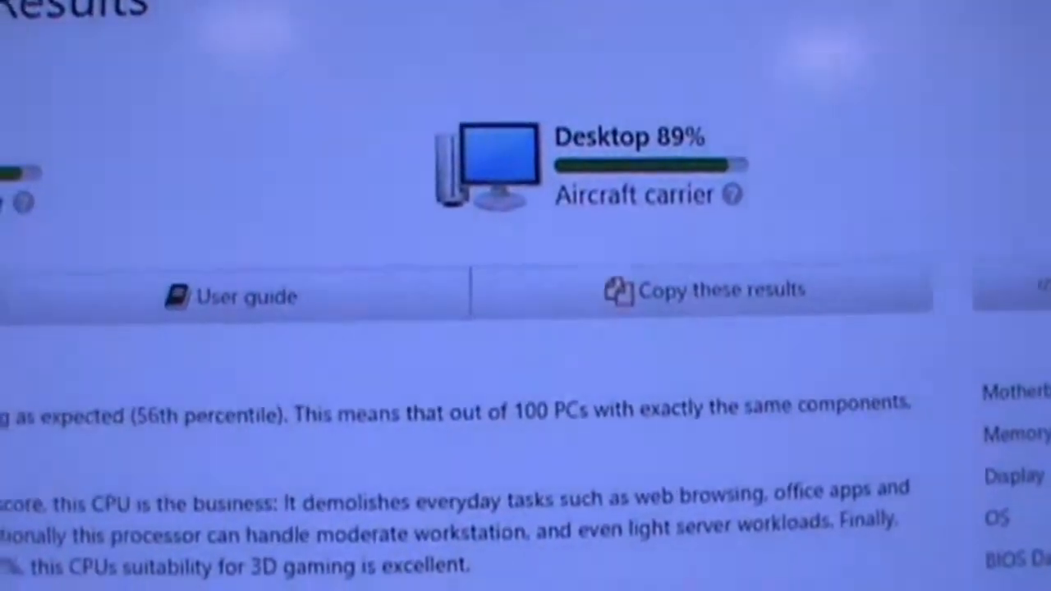
- Scroll the results summary past the 56th percentile verdict and 14% background-CPU warning to the 93.3% GPU and 88.3% SSD scores
{"action": "scroll", "scroll_direction": "down", "scroll_amount": 3}
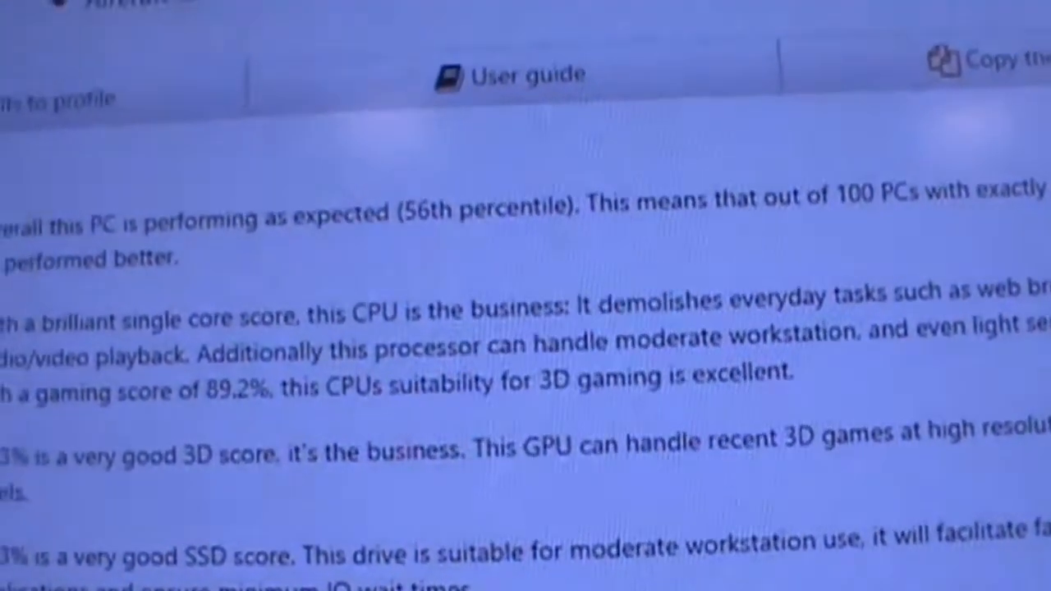
{"action": "scroll", "scroll_direction": "down", "scroll_amount": 3}
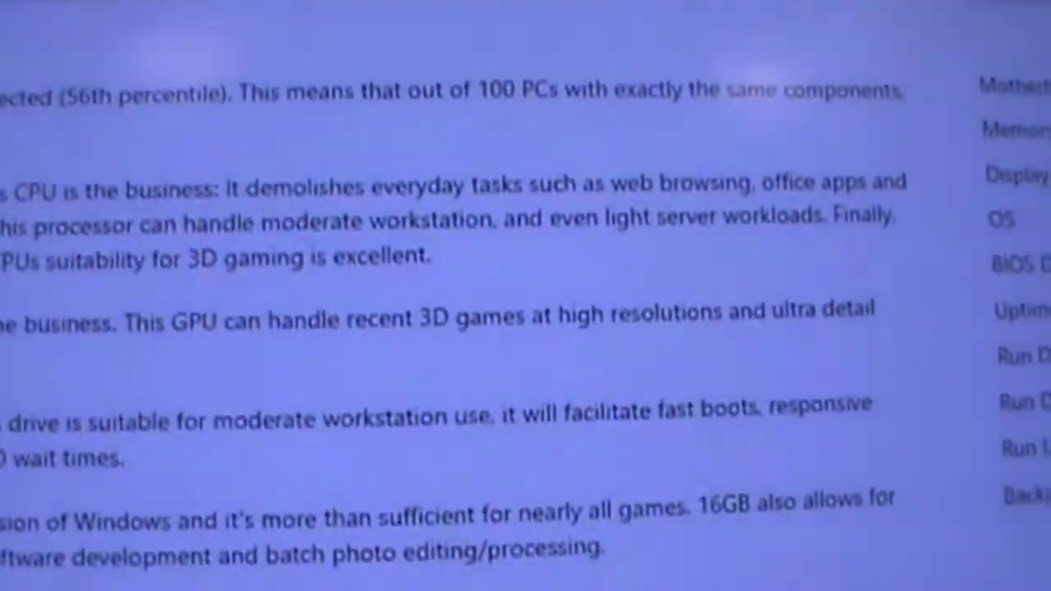
{"action": "scroll", "scroll_direction": "up", "scroll_amount": 3}
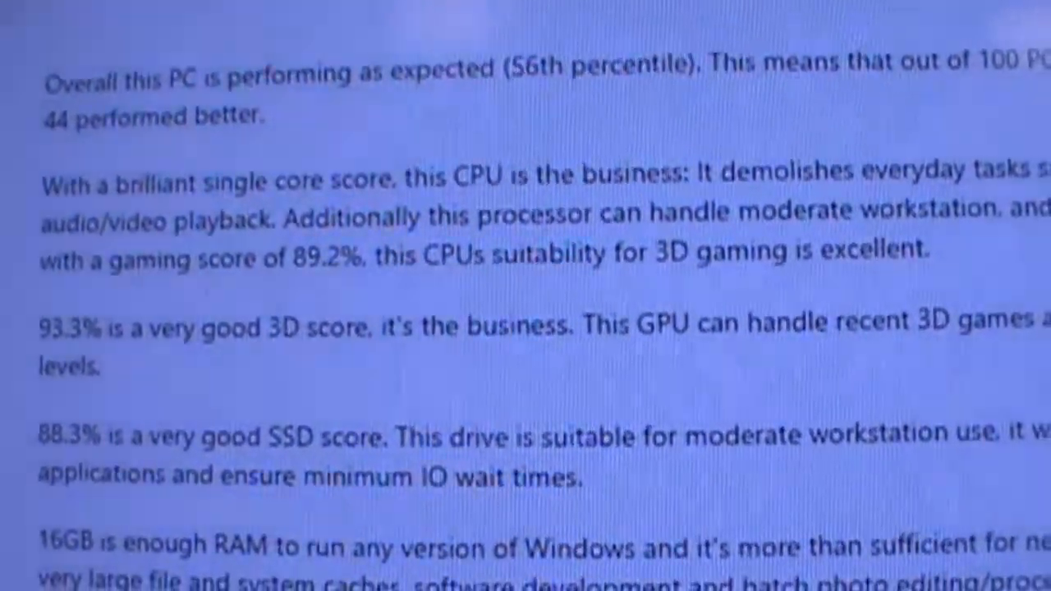
{"action": "scroll", "scroll_direction": "down", "scroll_amount": 3}
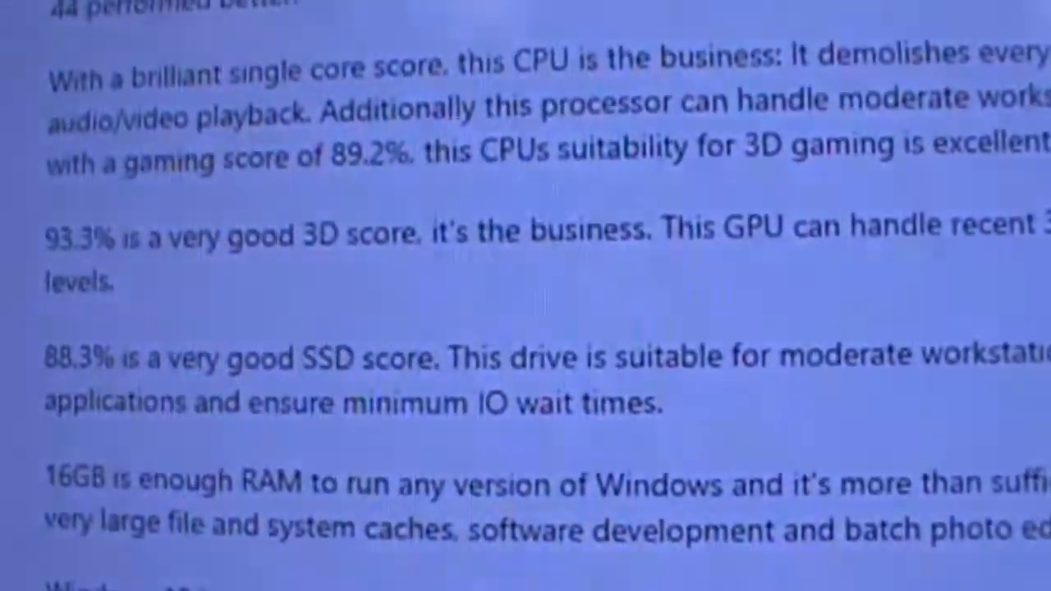
{"action": "scroll", "scroll_direction": "down", "scroll_amount": 3}
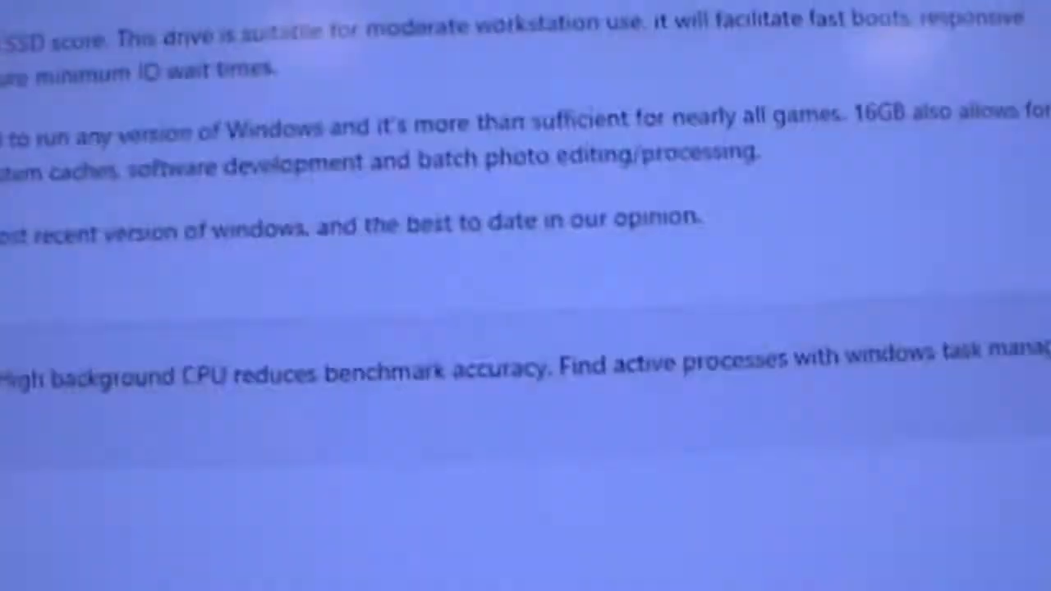
{"action": "scroll", "scroll_direction": "down", "scroll_amount": 3}
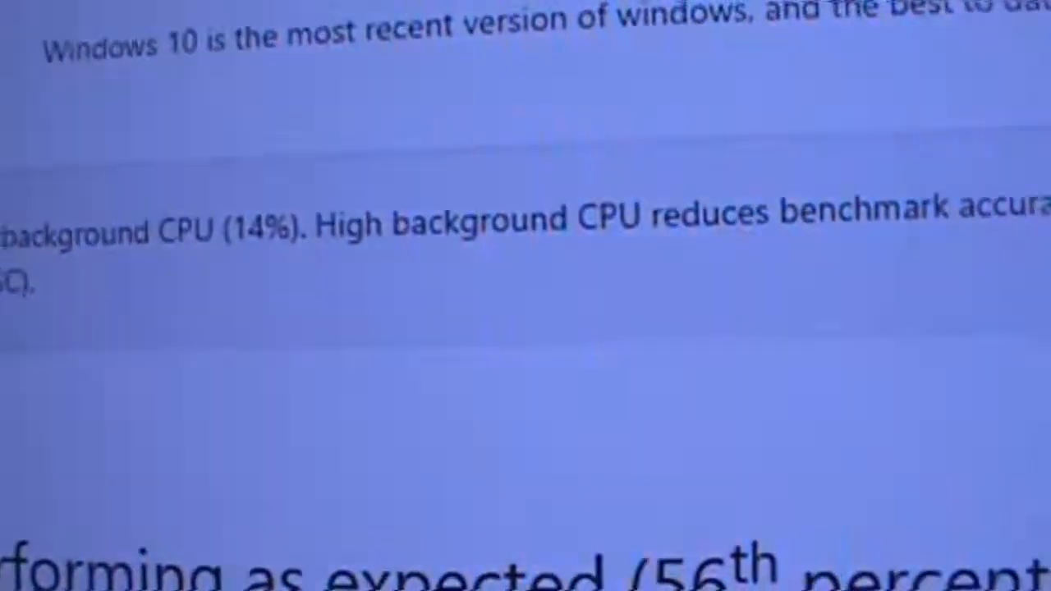
{"action": "scroll", "scroll_direction": "up", "scroll_amount": 3}
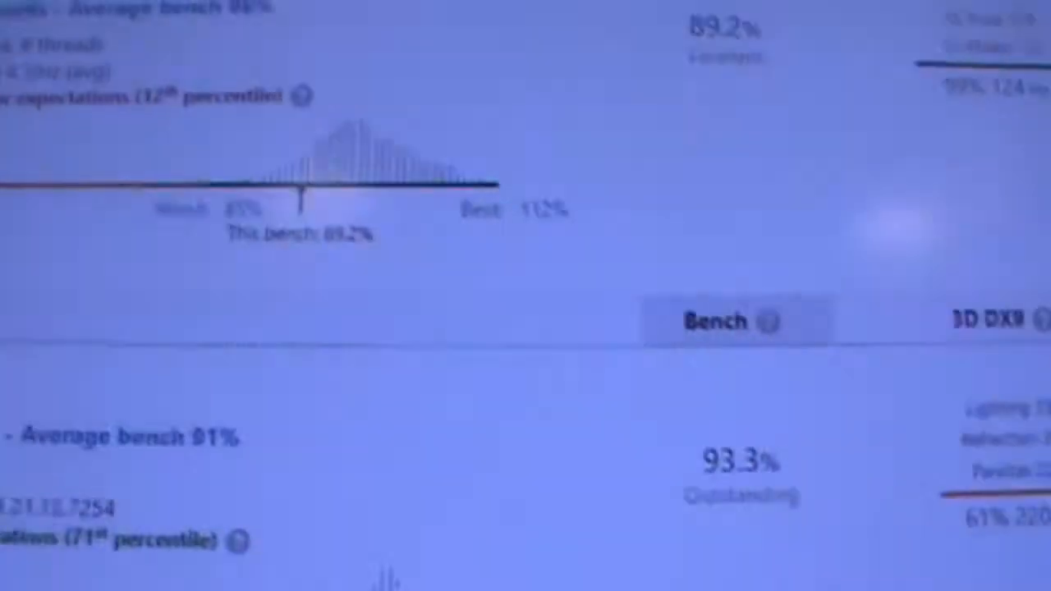
- Scroll through the GTX 1060, 76.3% Crucial SSD, 62.8% WD Green, 76.4% Seagate and G.SKILL memory sections
{"action": "scroll", "scroll_direction": "down", "scroll_amount": 3}
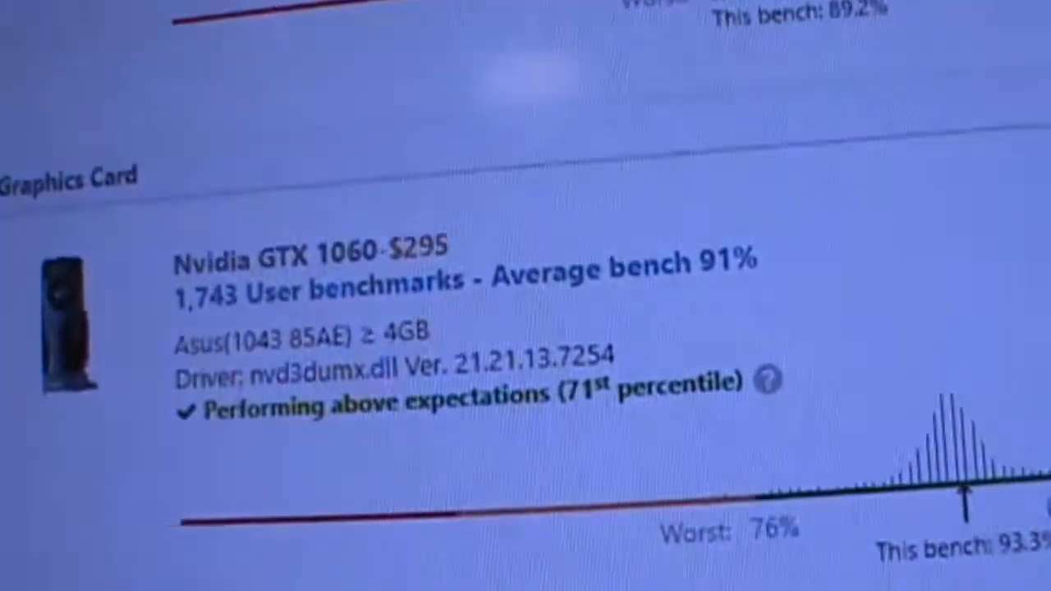
{"action": "scroll", "scroll_direction": "down", "scroll_amount": 3}
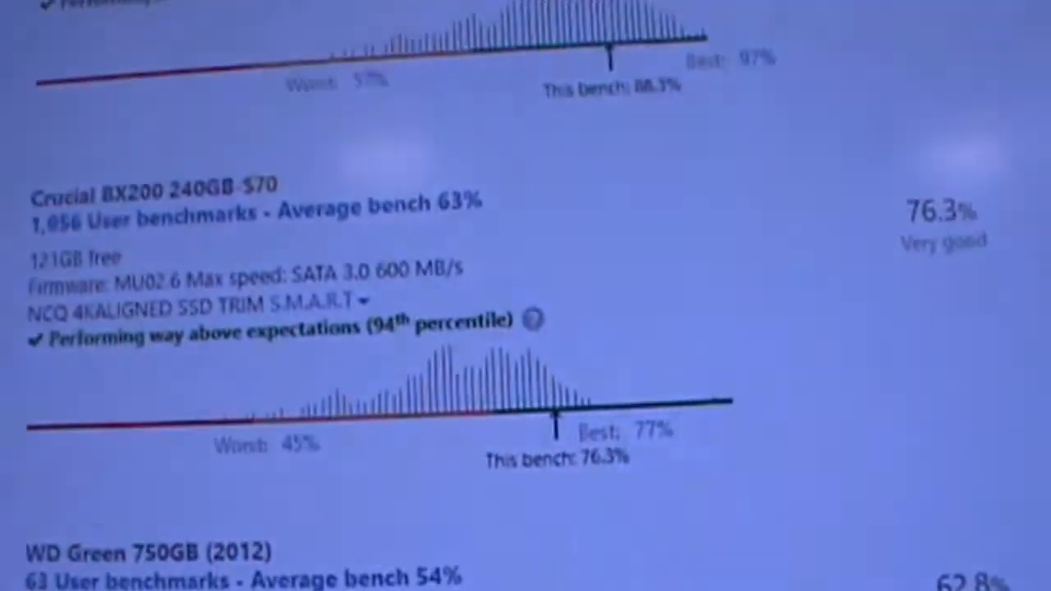
{"action": "scroll", "scroll_direction": "down", "scroll_amount": 3}
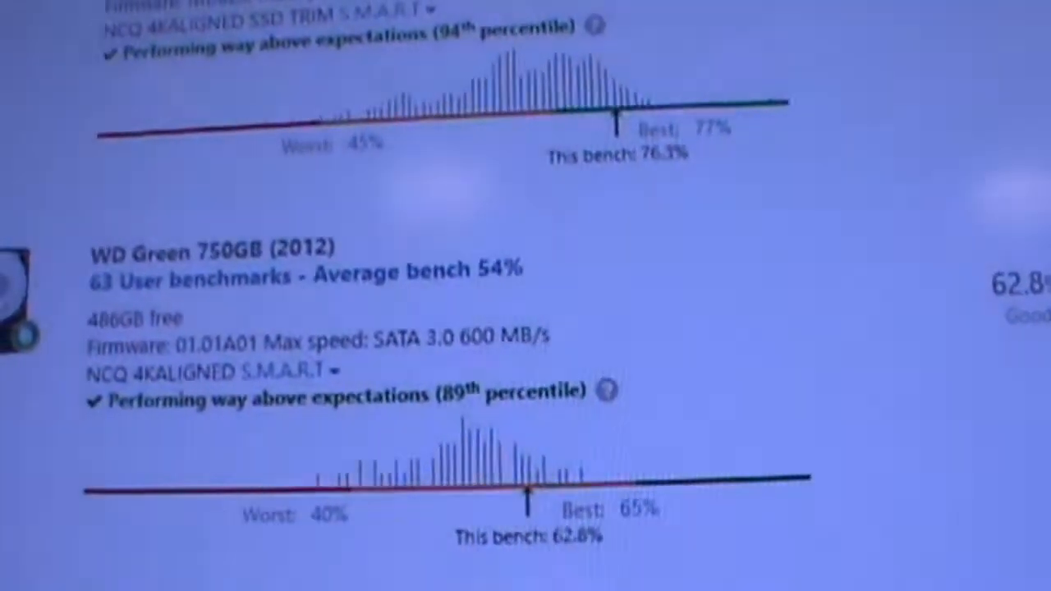
{"action": "scroll", "scroll_direction": "down", "scroll_amount": 3}
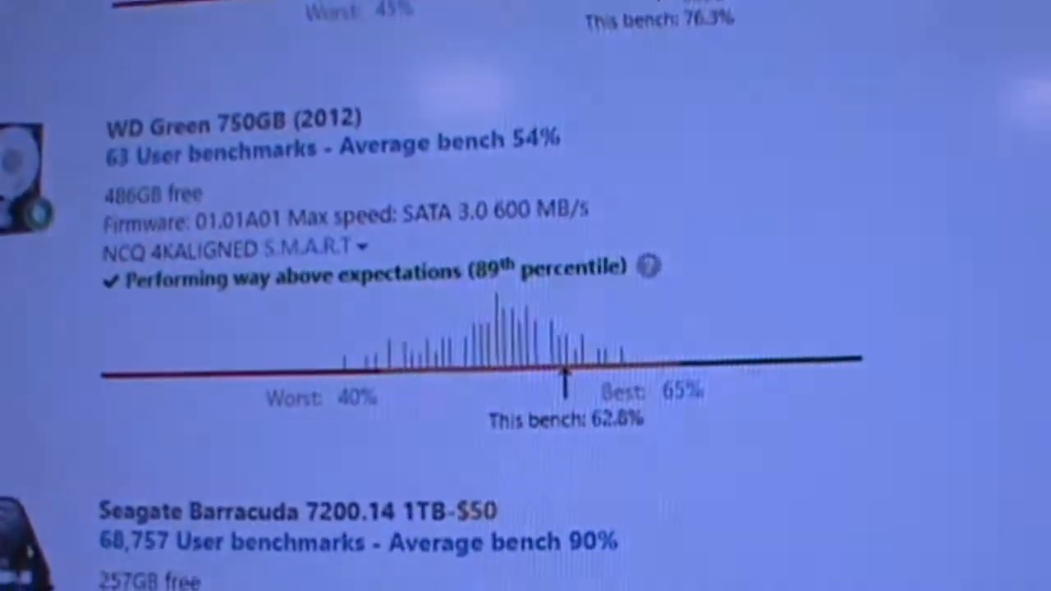
{"action": "scroll", "scroll_direction": "down", "scroll_amount": 3}
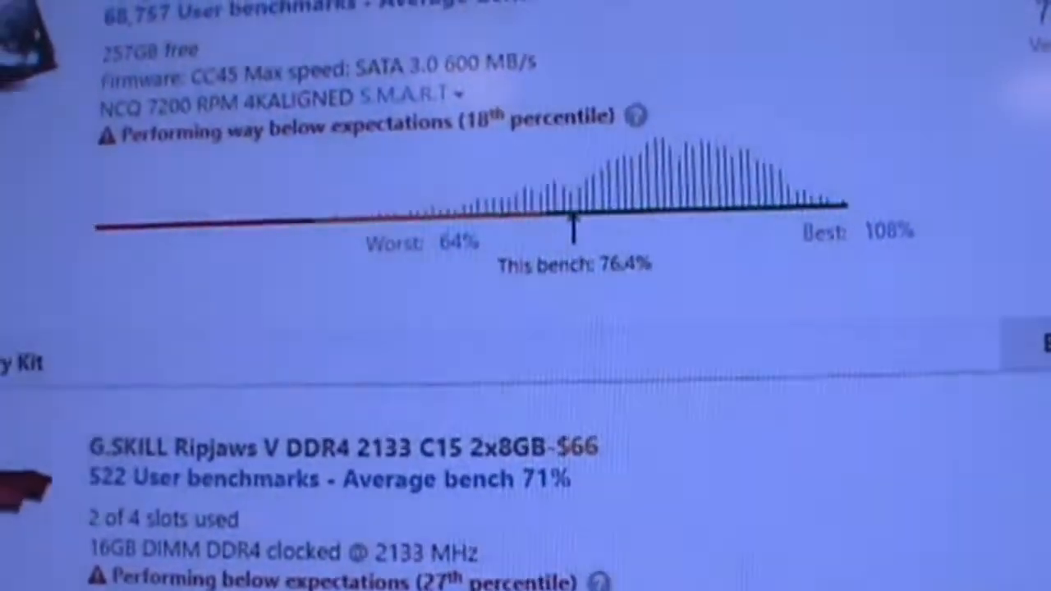
{"action": "scroll", "scroll_direction": "up", "scroll_amount": 3}
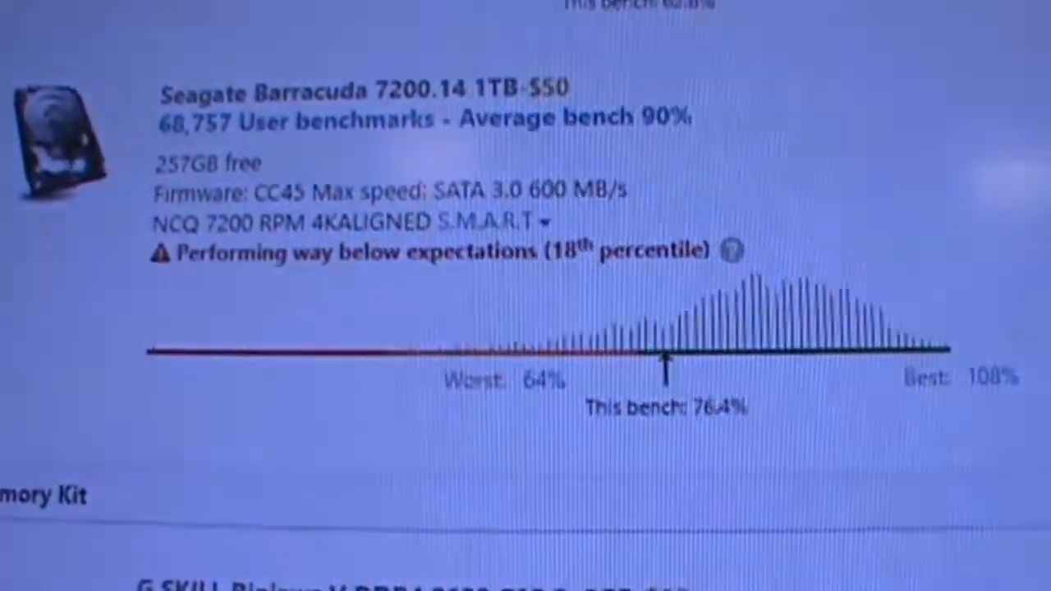
{"action": "scroll", "scroll_direction": "down", "scroll_amount": 3}
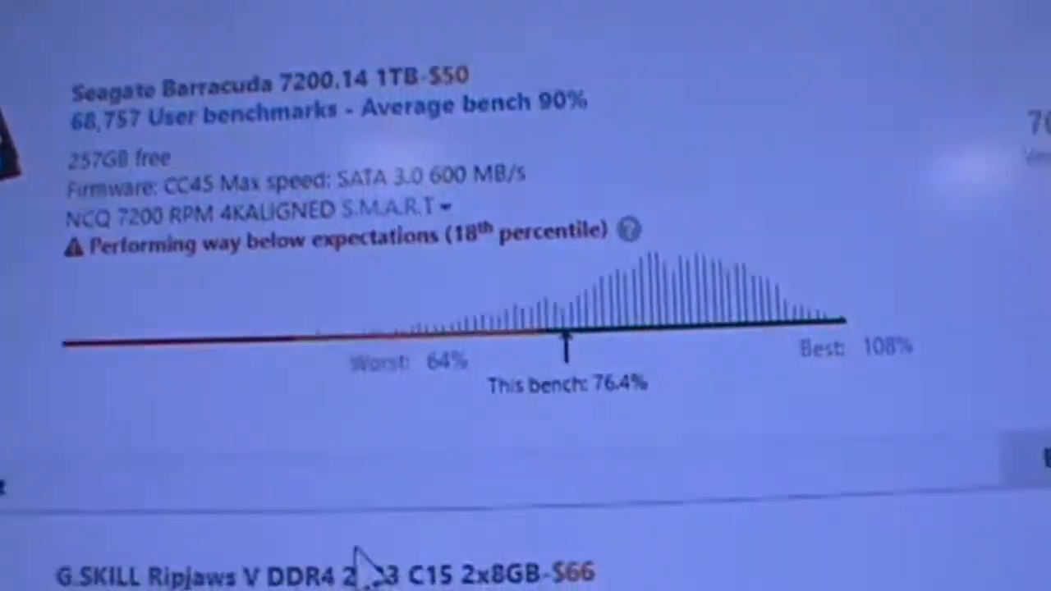
{"action": "scroll", "scroll_direction": "down", "scroll_amount": 3}
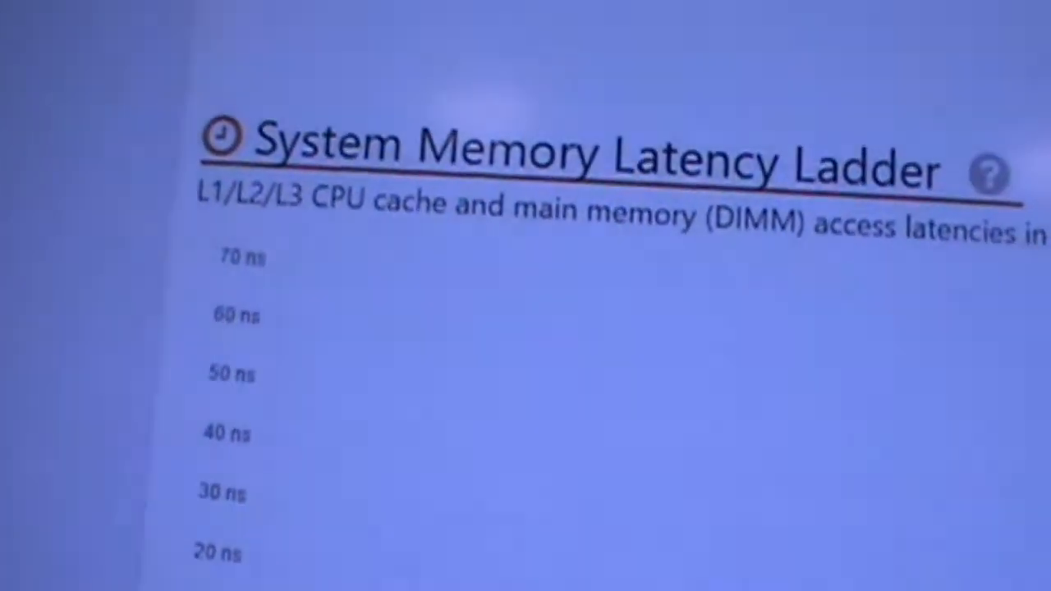
- Scroll over the memory latency ladder with the 70.1% G.Skill kit and the Typical B150M-A/M.2 Builds CPU and GPU lists
{"action": "scroll", "scroll_direction": "up", "scroll_amount": 3}
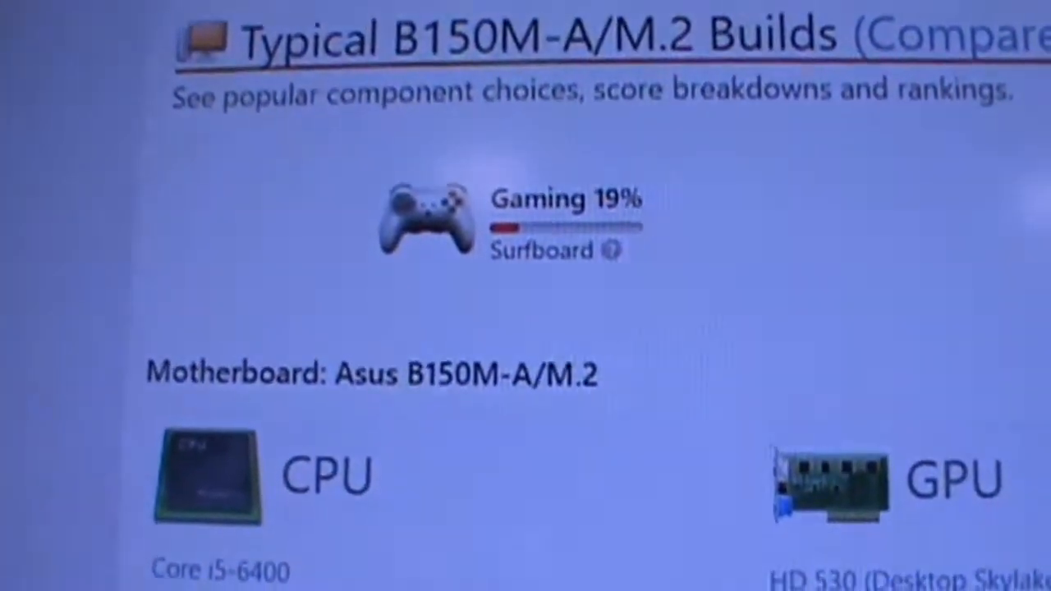
{"action": "scroll", "scroll_direction": "down", "scroll_amount": 3}
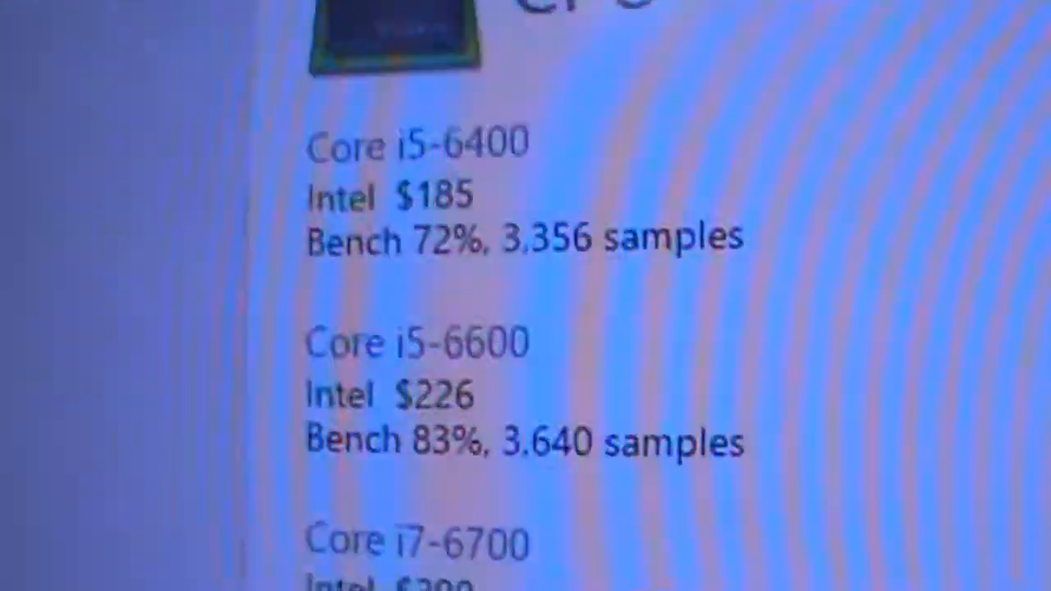
{"action": "scroll", "scroll_direction": "down", "scroll_amount": 3}
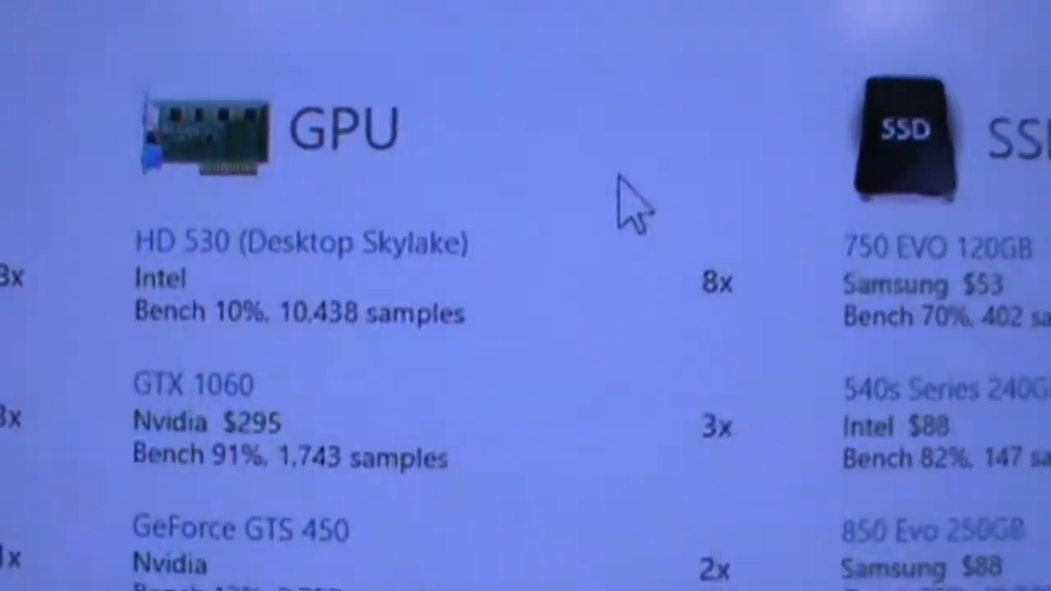
{"action": "scroll", "scroll_direction": "down", "scroll_amount": 3}
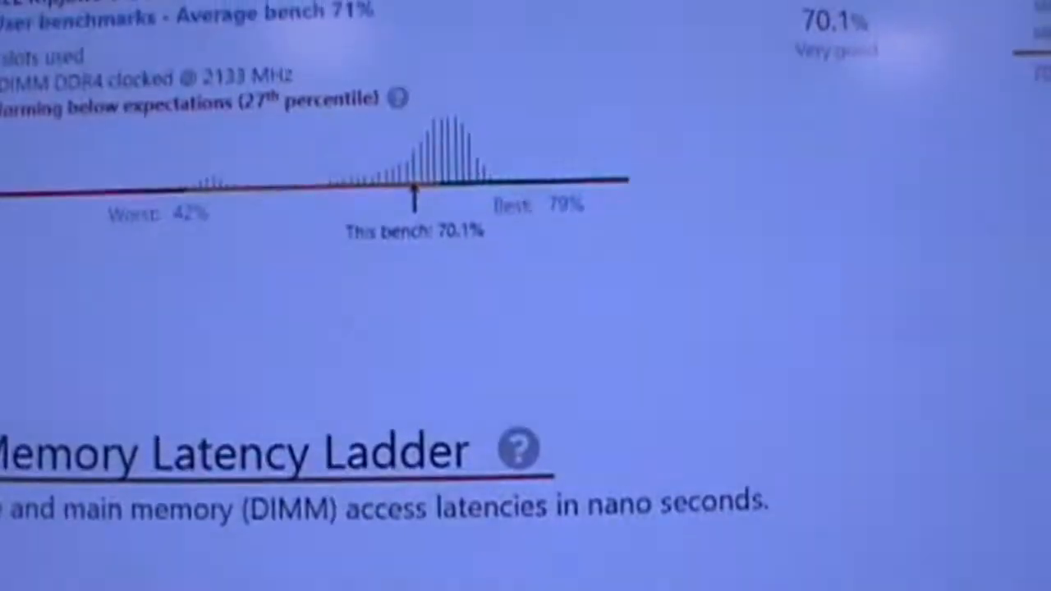
- Scroll back to the top of the results showing Gaming 89% and Workstation 64% 'Battle cruiser' ratings
{"action": "scroll", "scroll_direction": "up", "scroll_amount": 3}
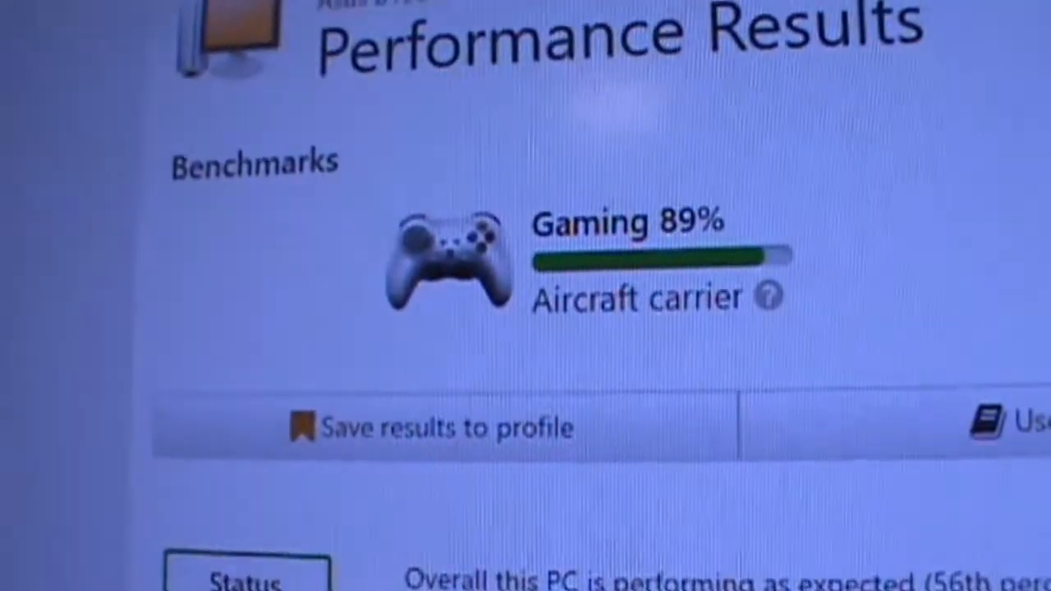
{"action": "scroll", "scroll_direction": "down", "scroll_amount": 3}
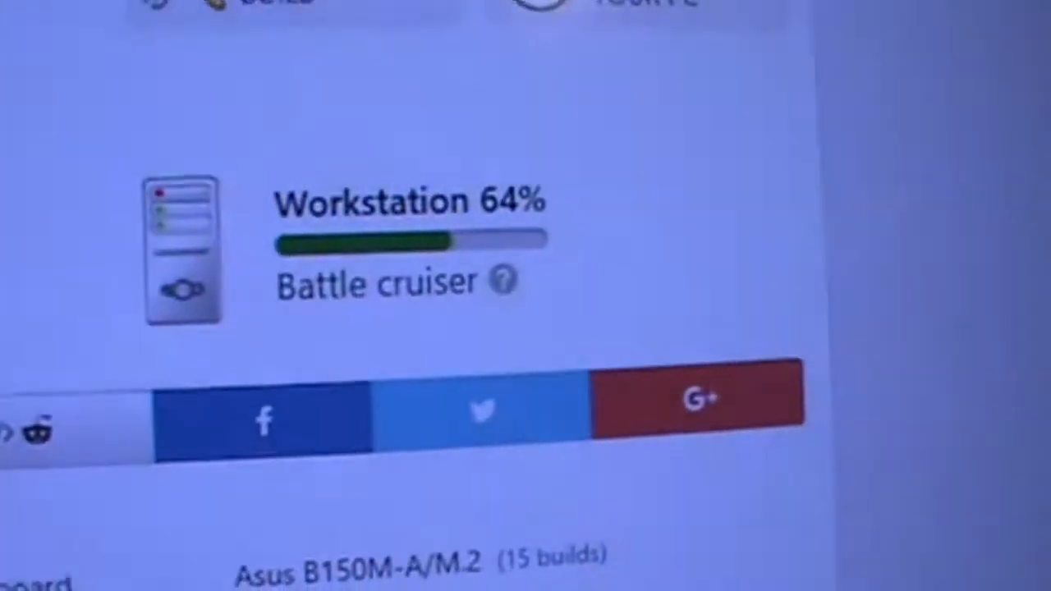